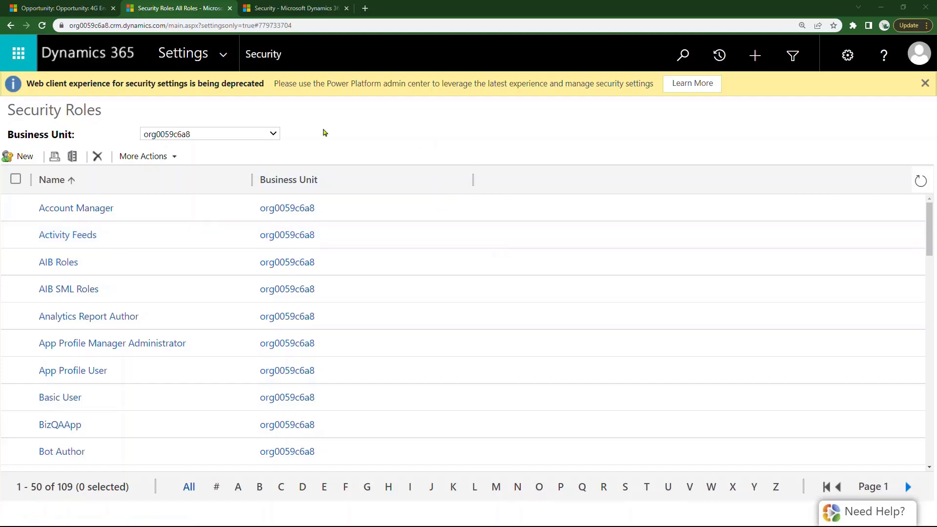
mouse_move(57, 220)
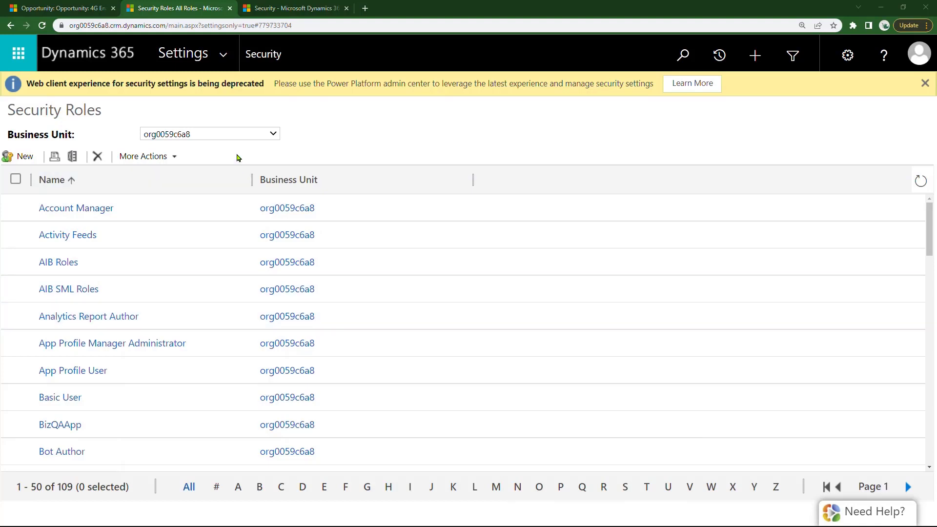
Switch back to the 4G Enabled Tablets opportunity browser tab.
click(57, 8)
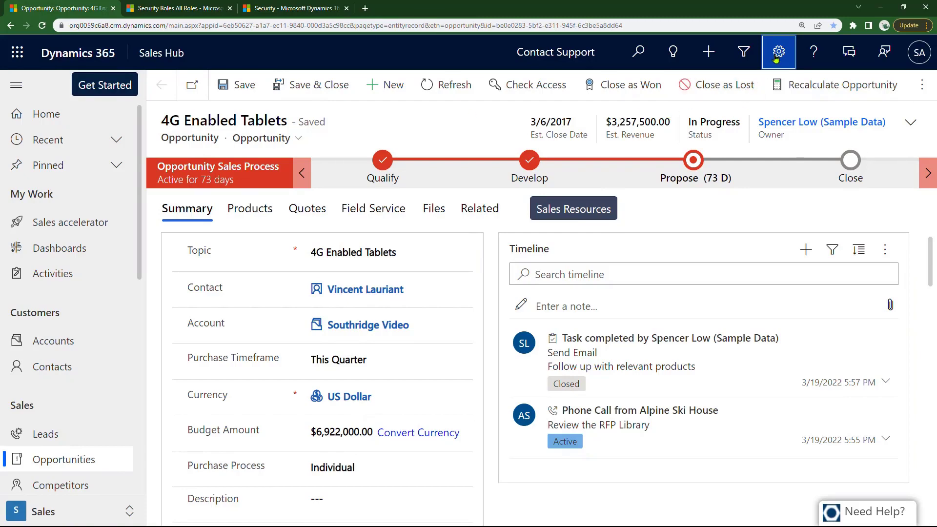
Open Security Roles through the Settings gear's Advanced Settings Security page.
click(777, 52)
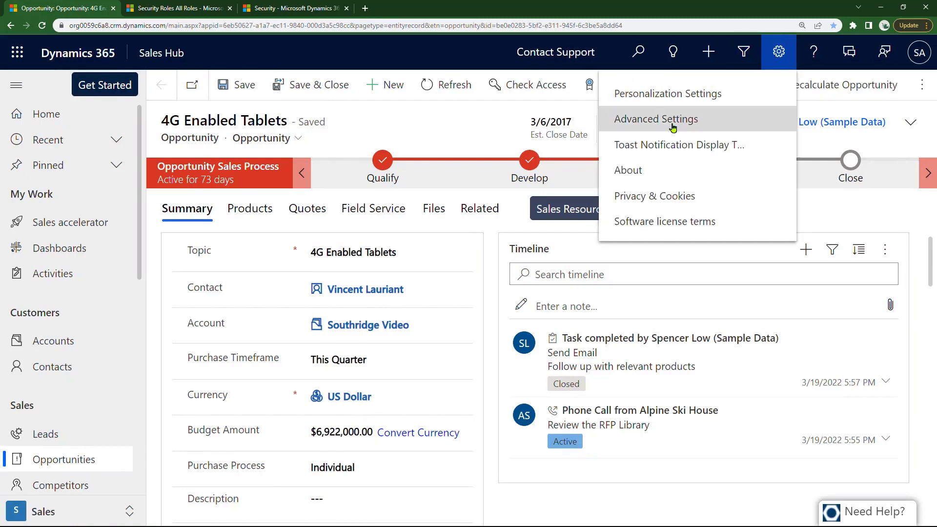
click(655, 119)
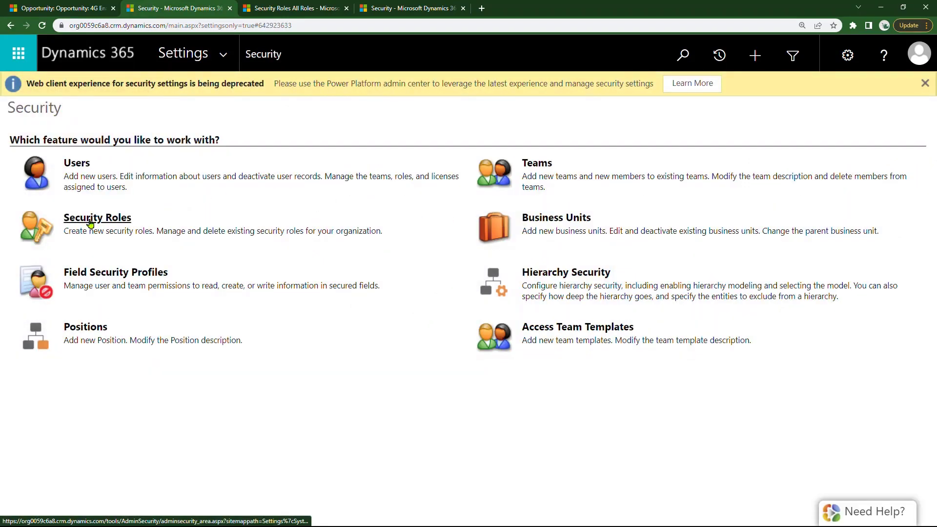
click(96, 217)
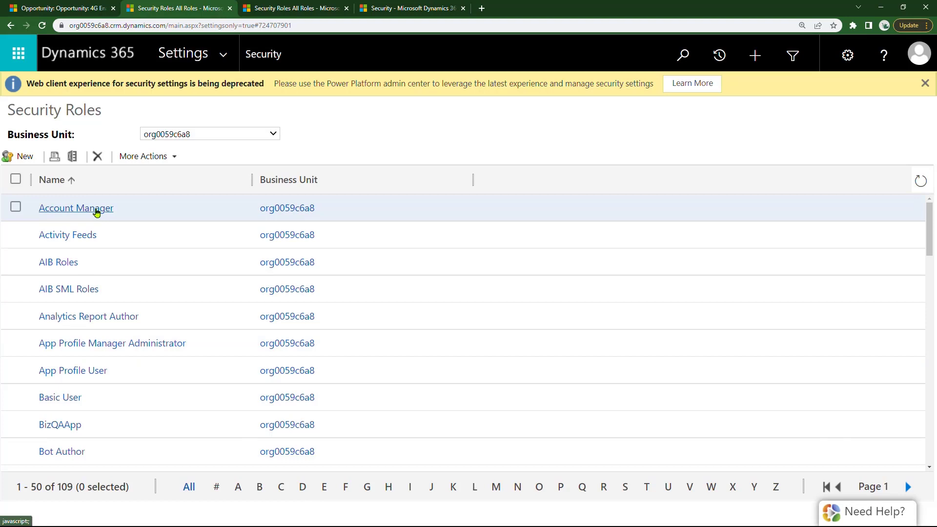
click(76, 207)
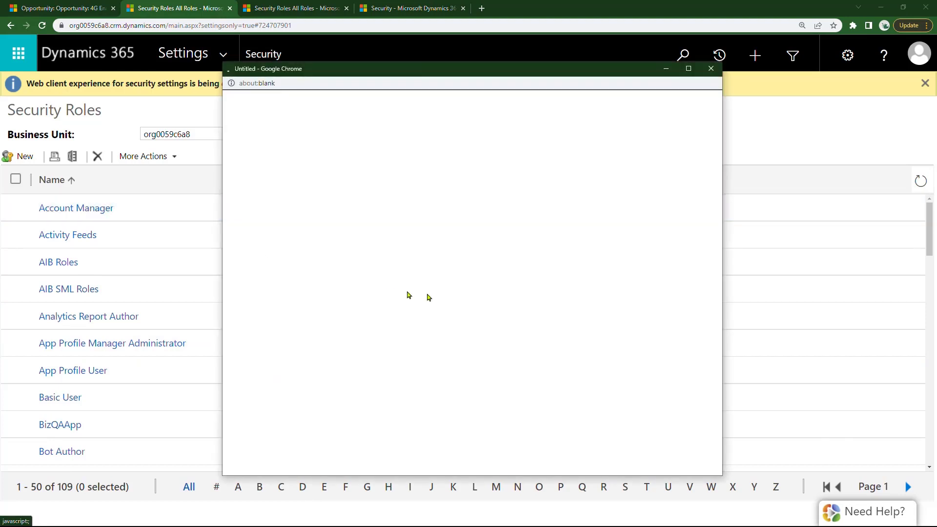
click(76, 208)
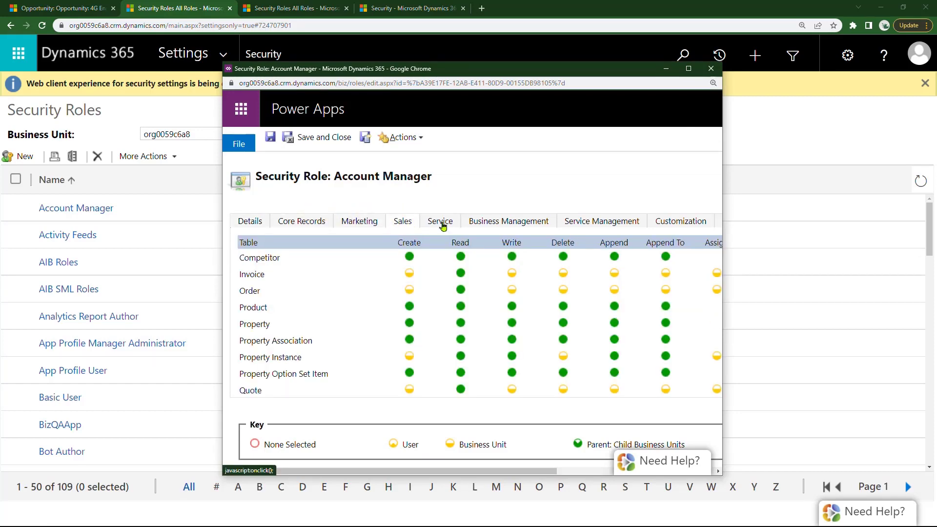
click(508, 221)
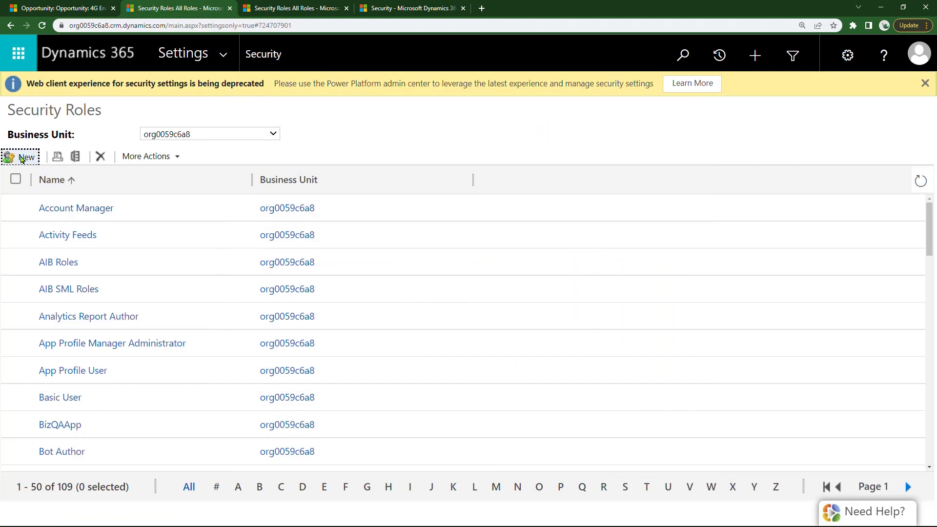
click(25, 156)
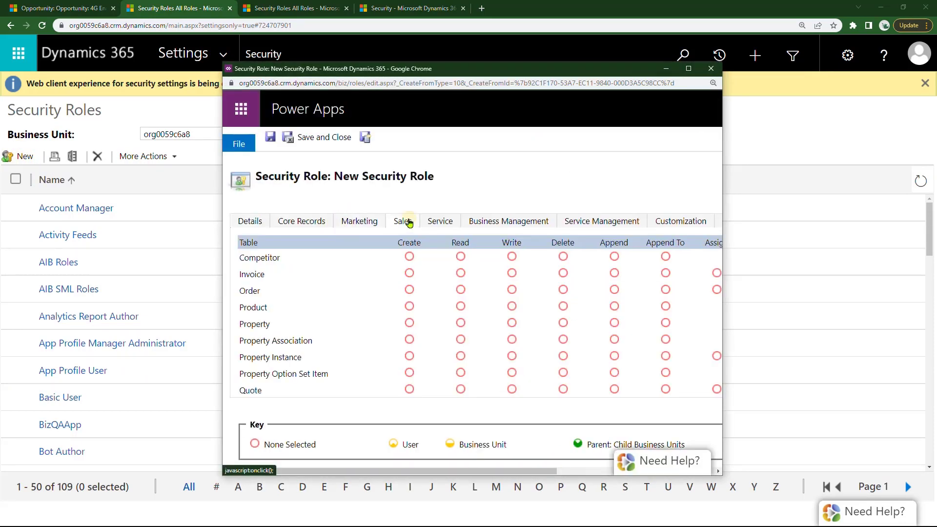
click(509, 220)
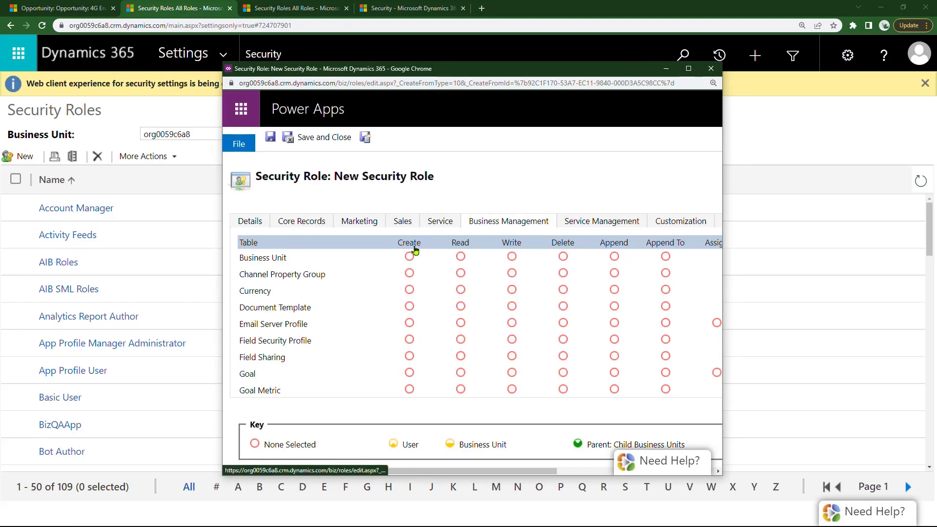
click(408, 373)
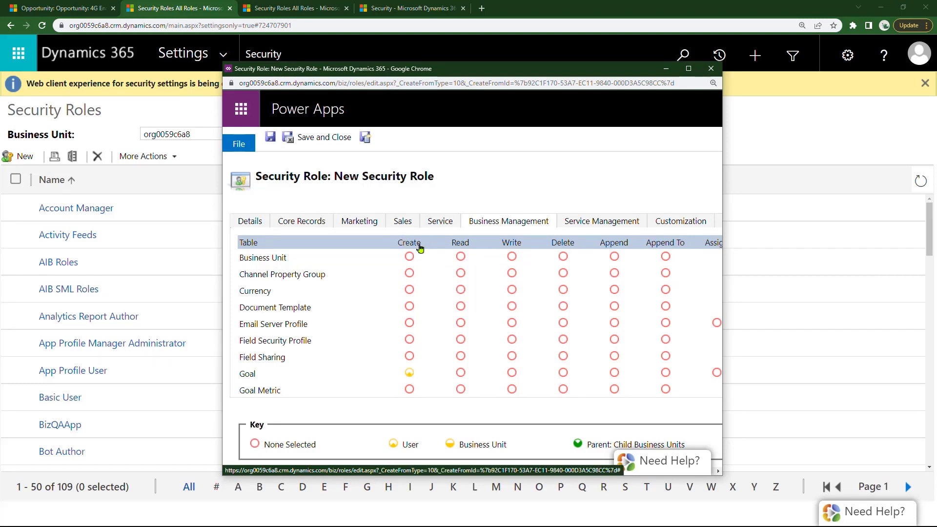
click(409, 257)
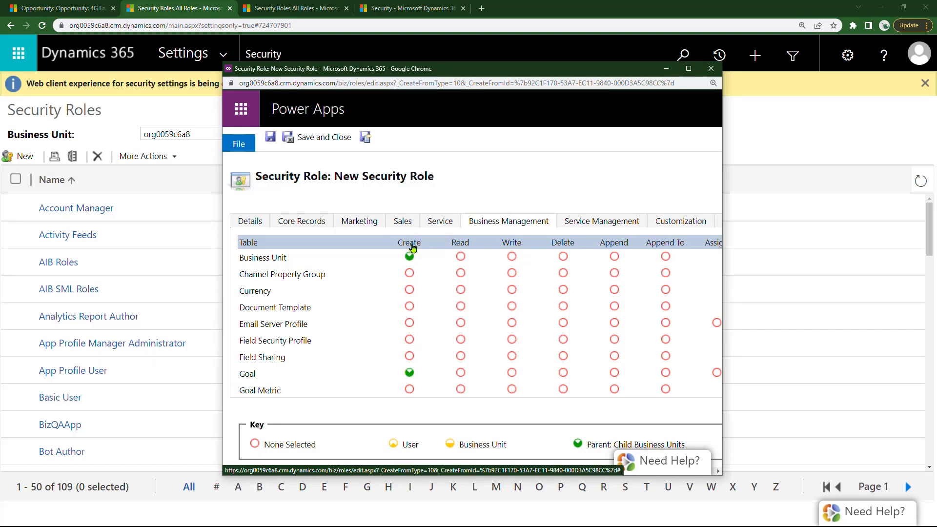
click(409, 256)
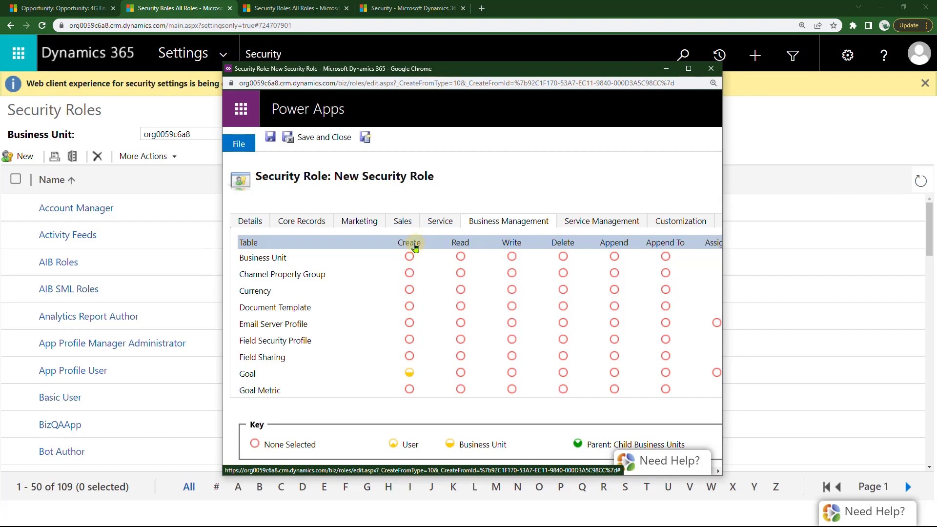
click(409, 242)
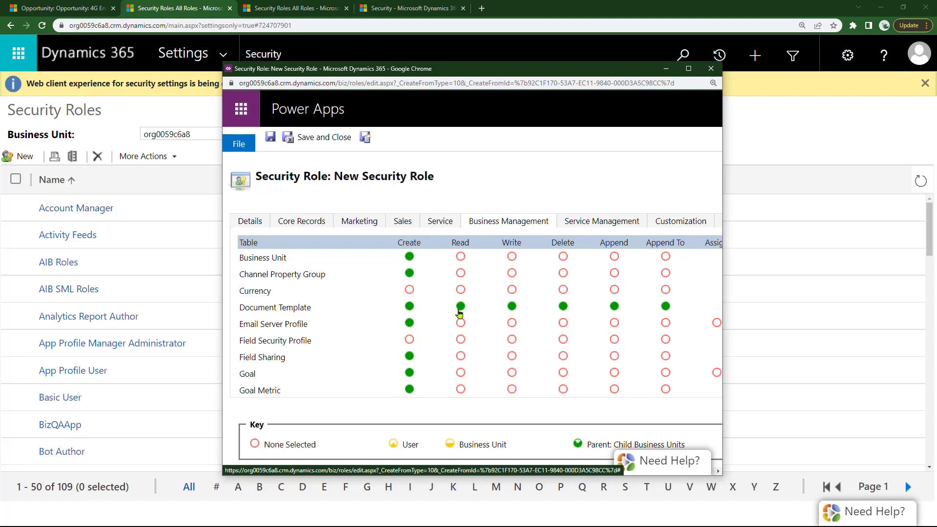
click(460, 307)
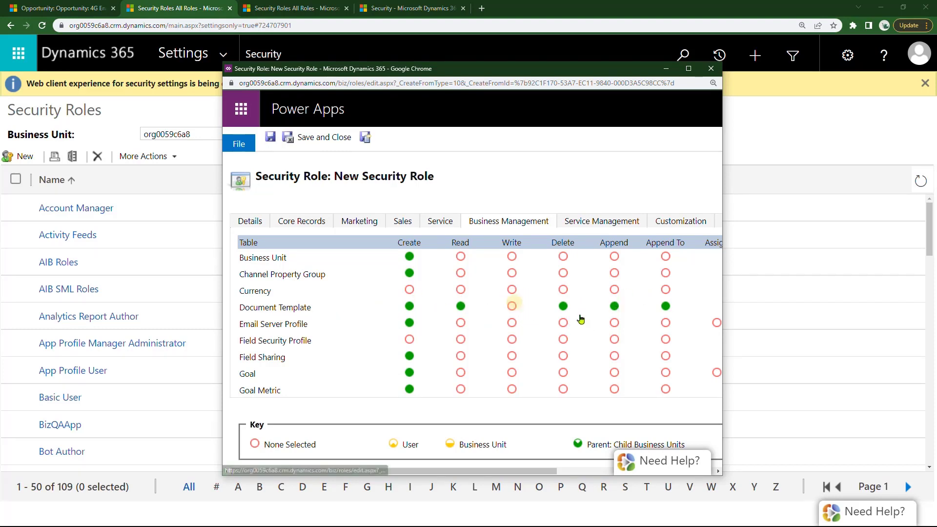
click(511, 305)
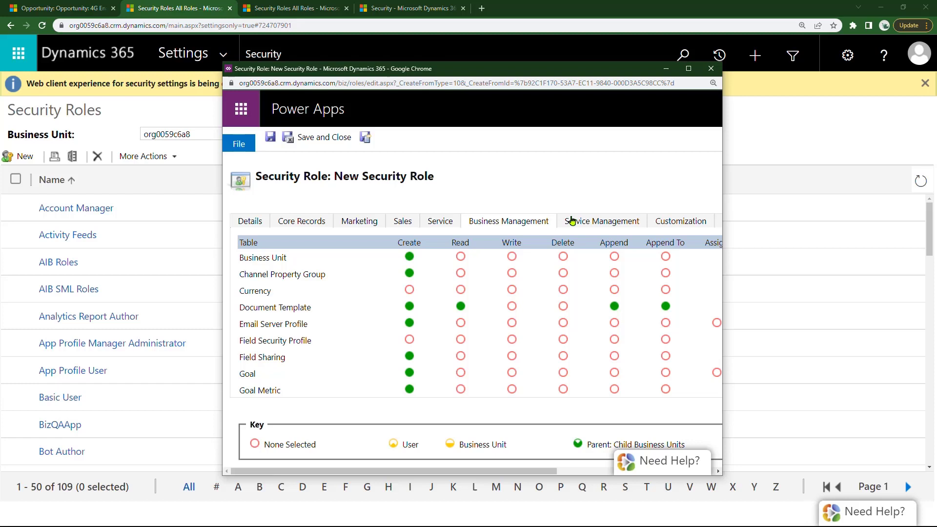
click(711, 68)
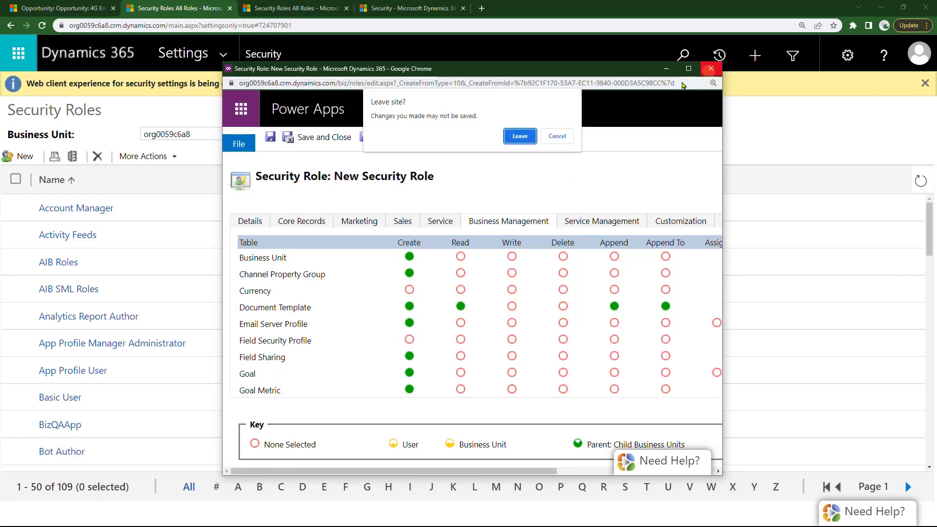
click(518, 135)
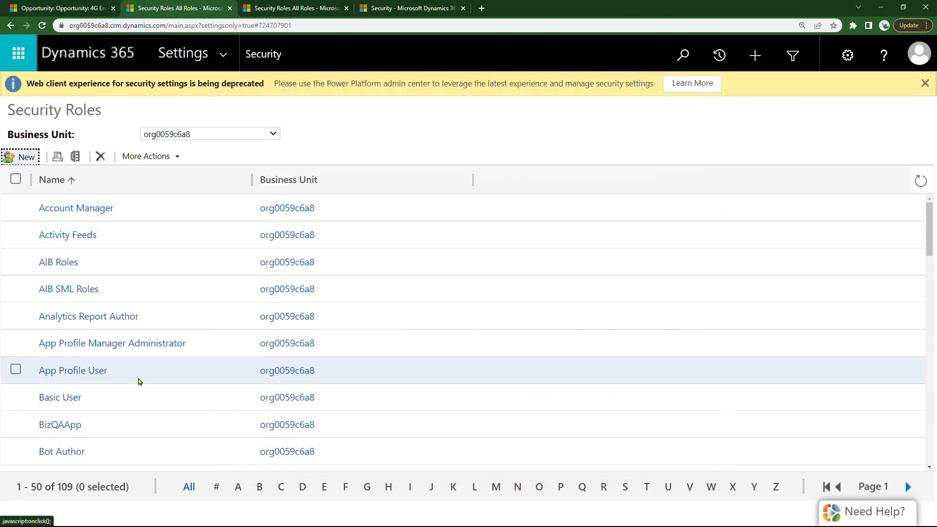
mouse_move(137, 383)
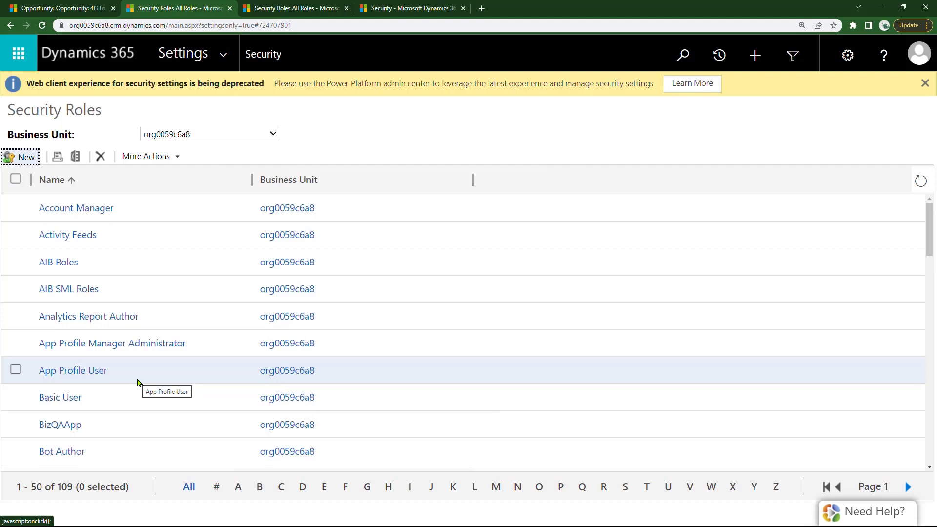
Open the Account Manager role and choose Copy Role from its Actions menu.
click(76, 207)
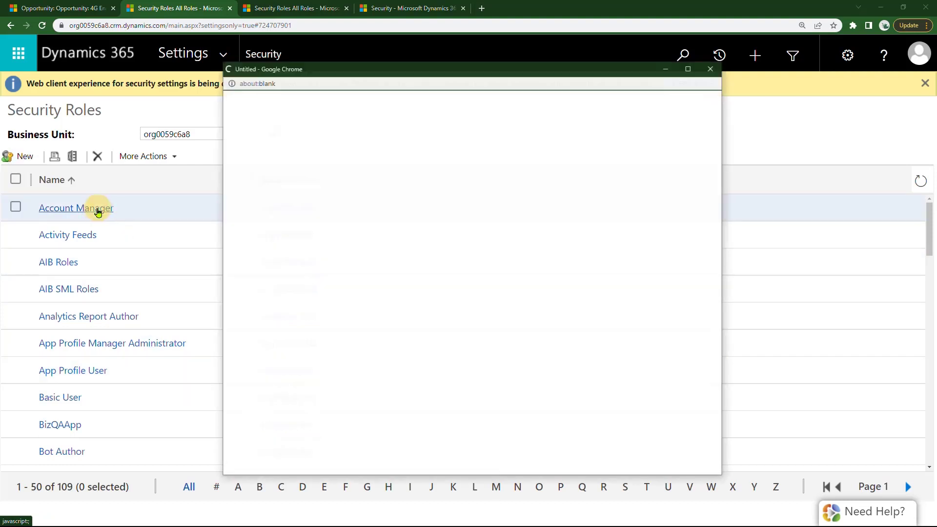
click(76, 207)
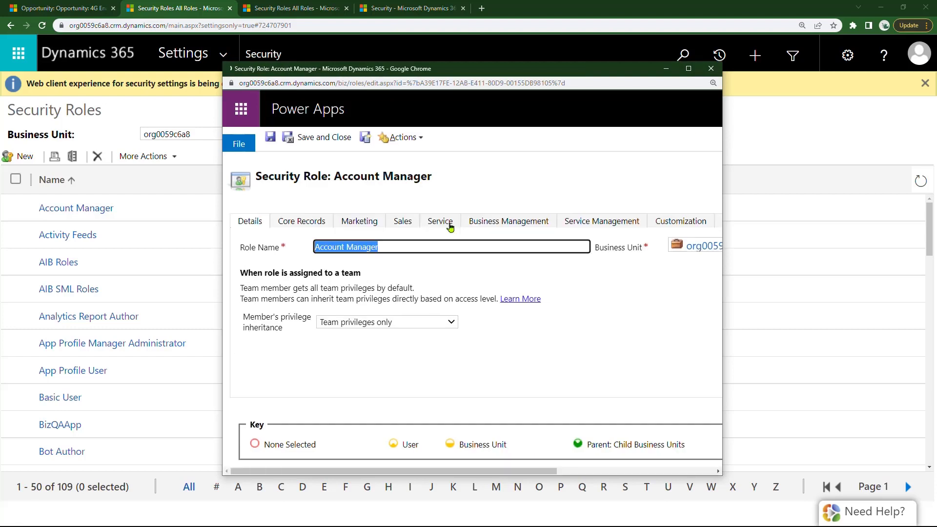
click(401, 137)
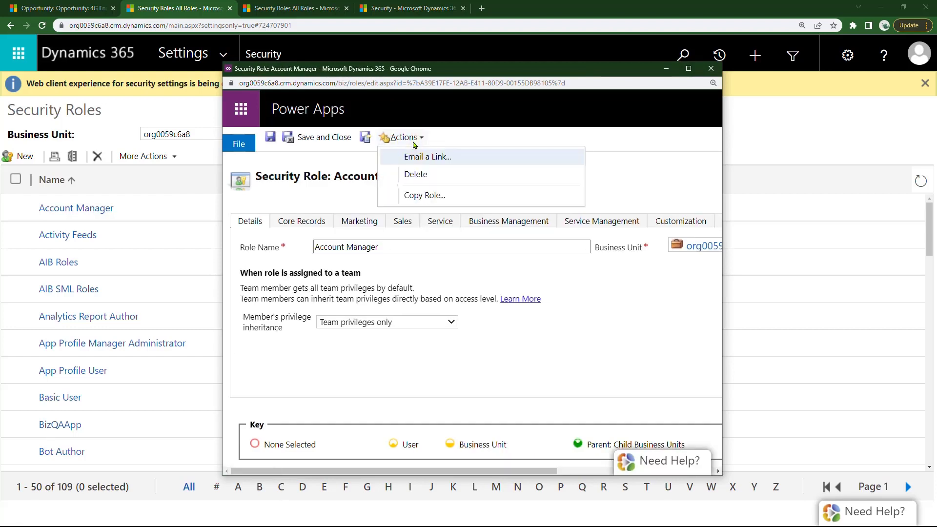
click(424, 195)
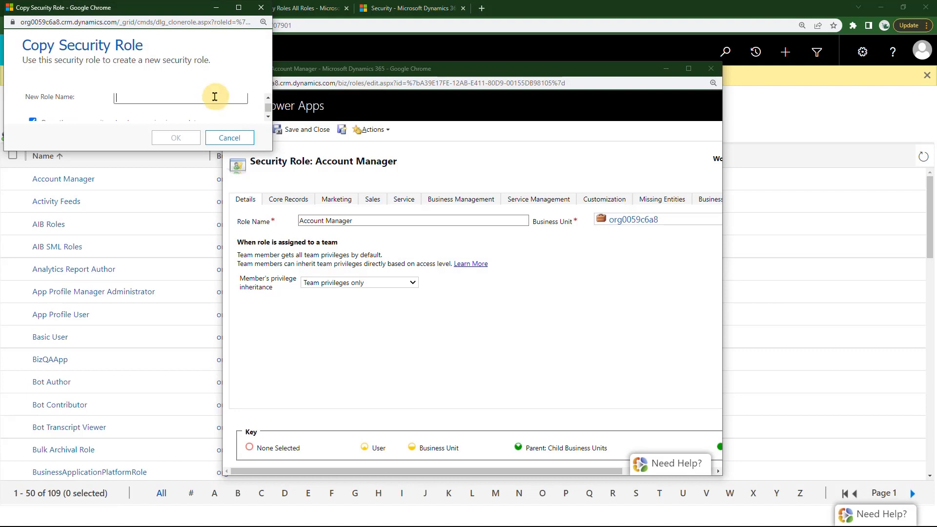
Name the copied role 'Account Manager - VisualSP' and confirm with OK.
text(Account)
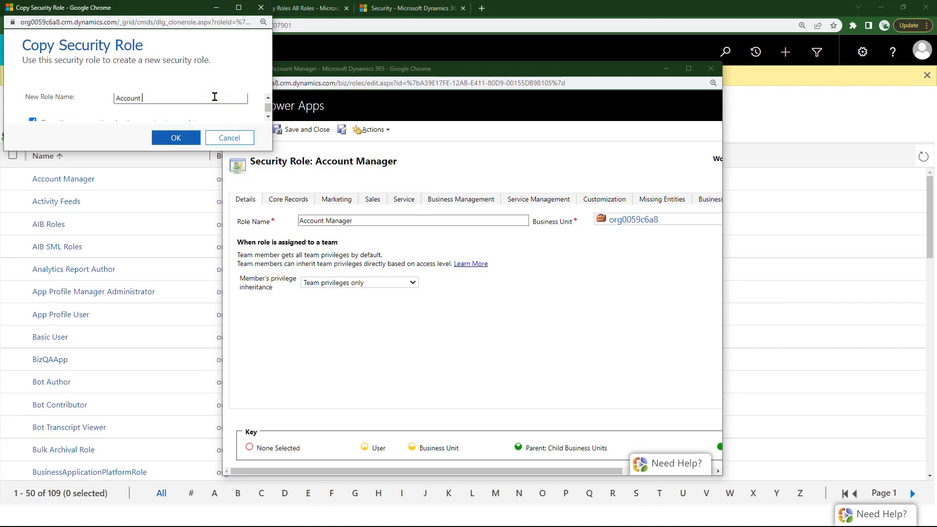
text(Role)
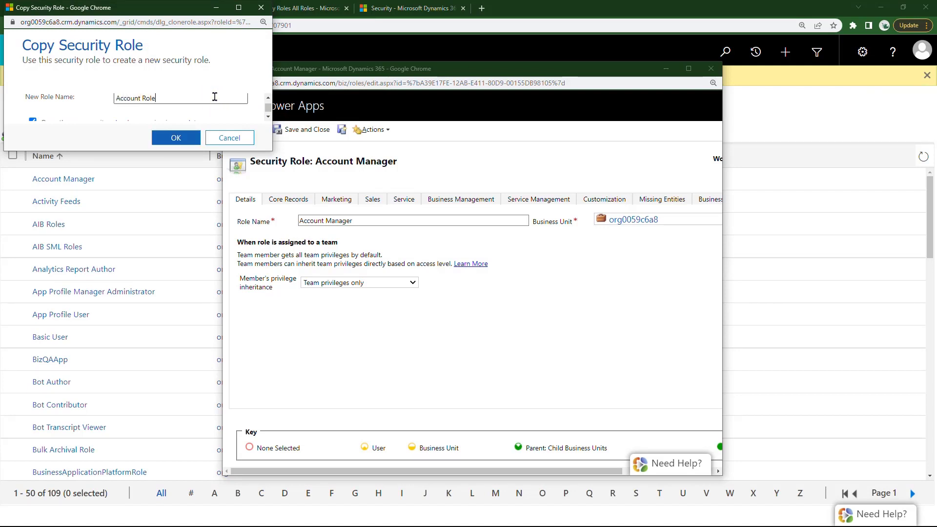
text(Account Manager - Visua)
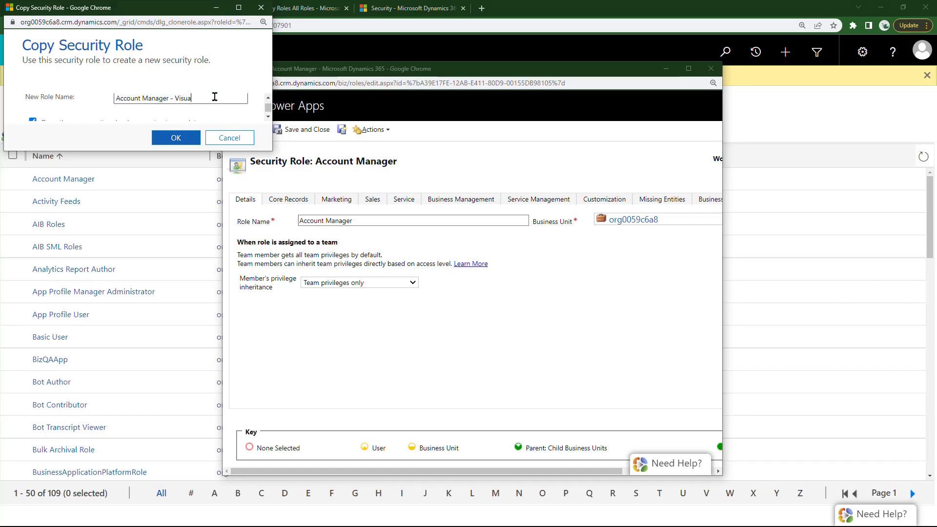
text(SP)
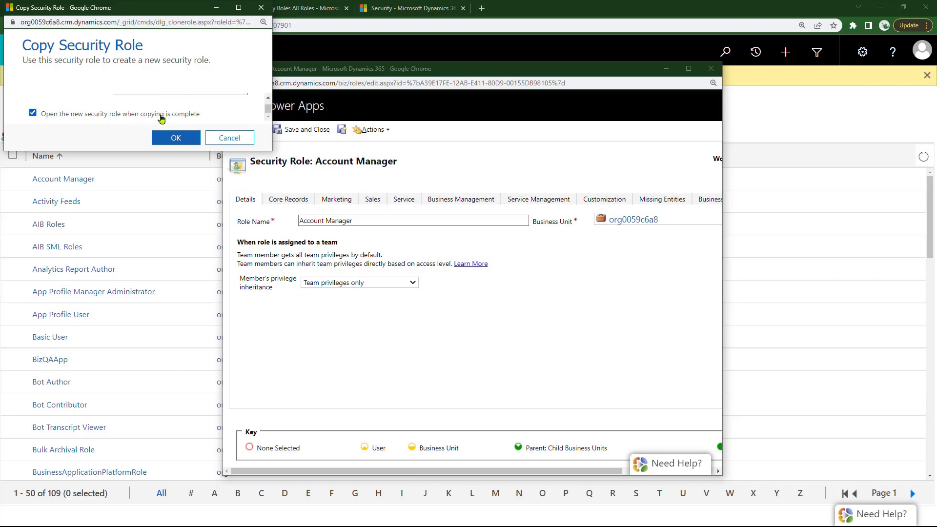
click(176, 137)
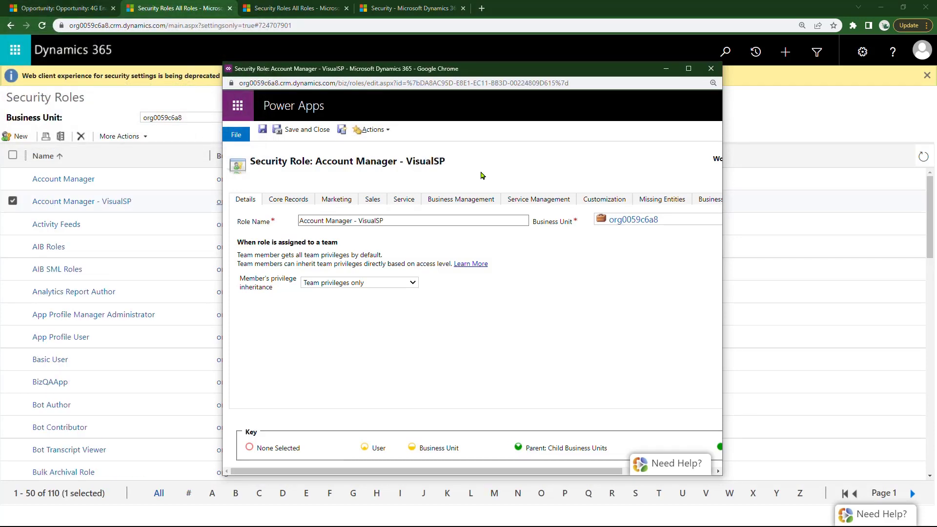
mouse_move(433, 166)
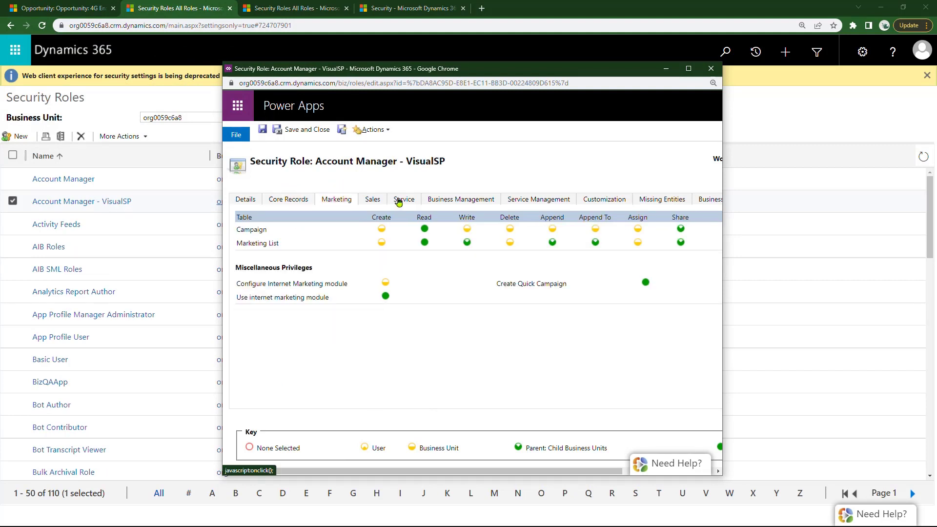
Show the new role's Service tab privileges for Article, Case and Contract.
click(404, 199)
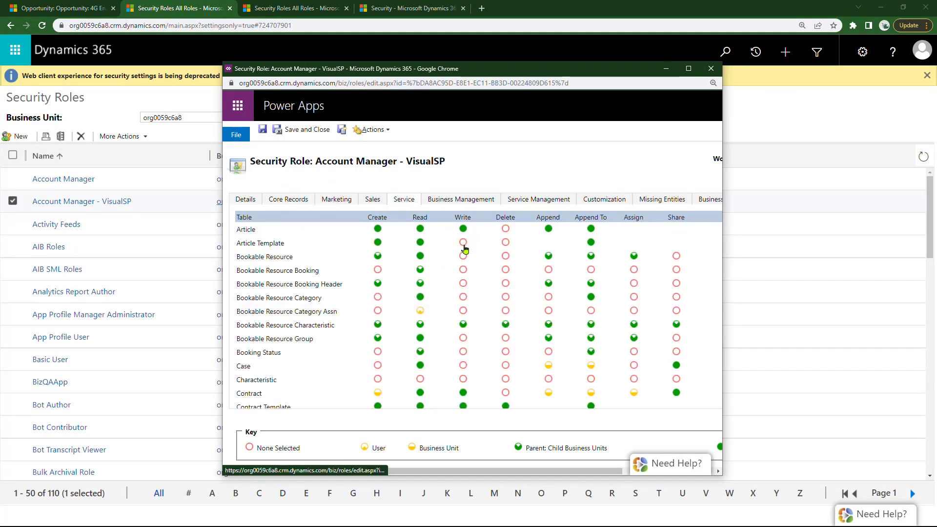